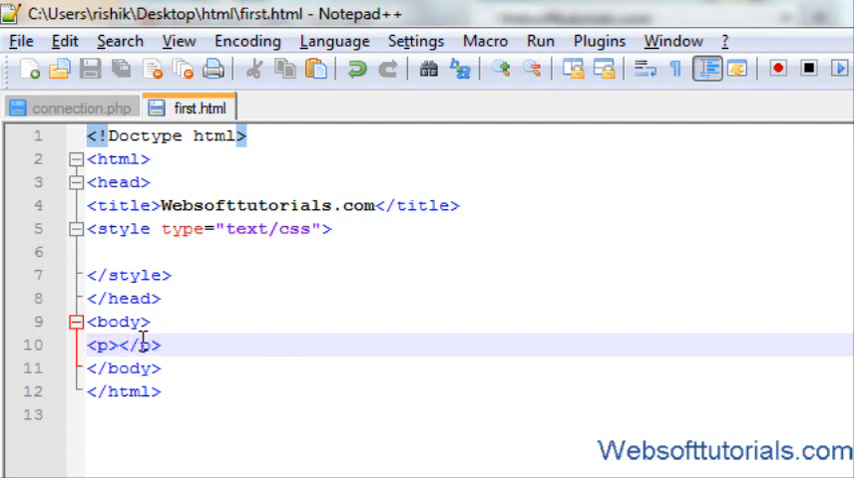
- Write the paragraph text "This is my first paragraph" inside the p element, briefly checking the Run menu
type("This is my")
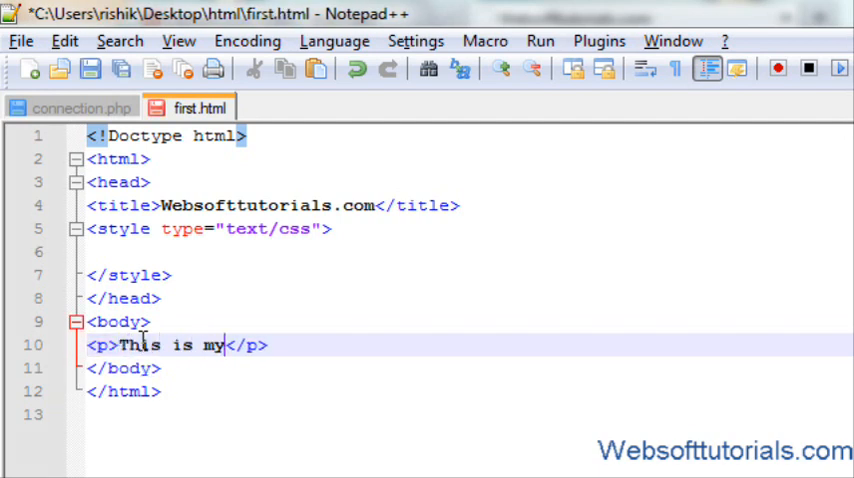
type("first para")
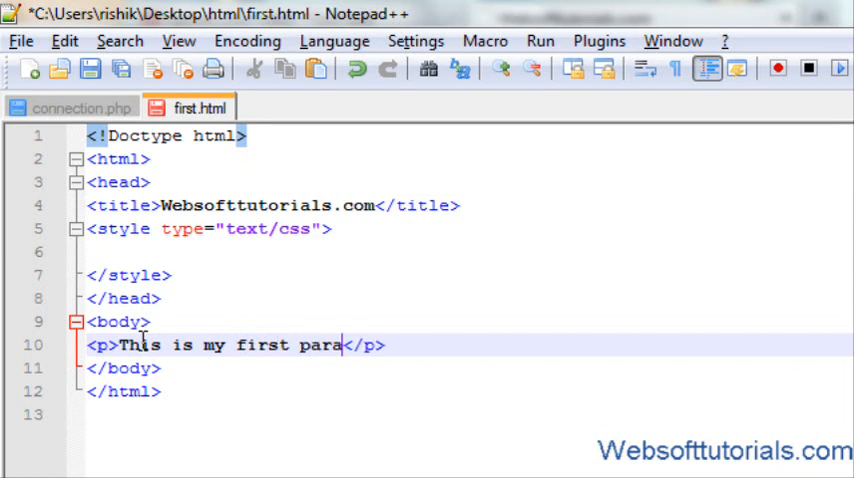
type("gr")
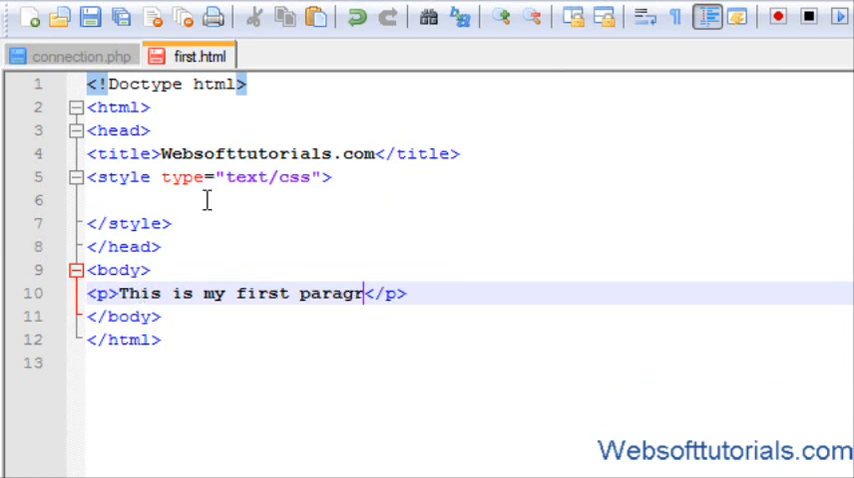
left_click(540, 40)
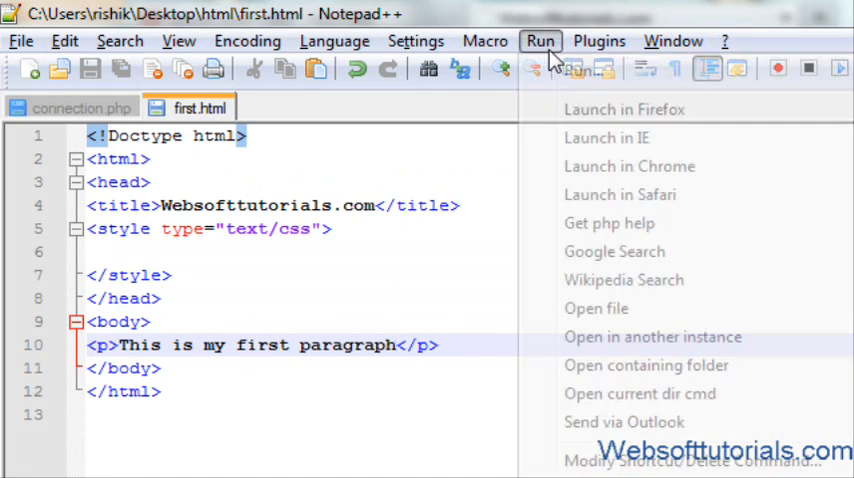
left_click(624, 108)
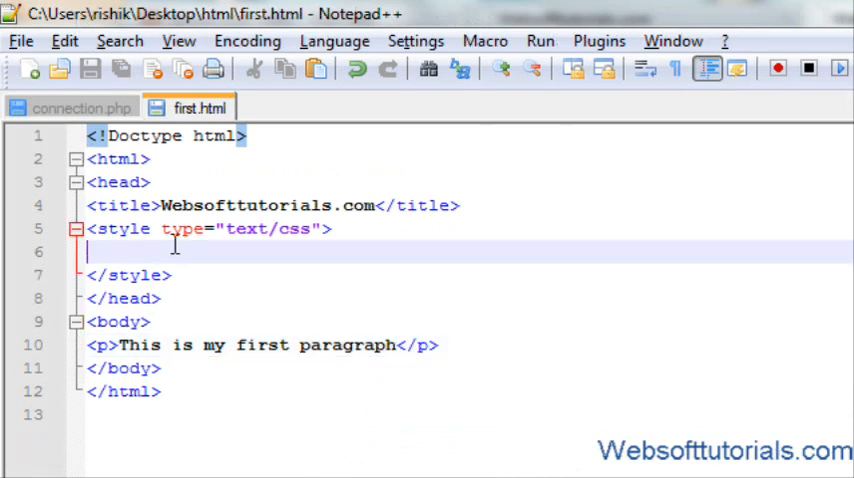
- Add the rule p{color:red;} inside the style block
type("p{}")
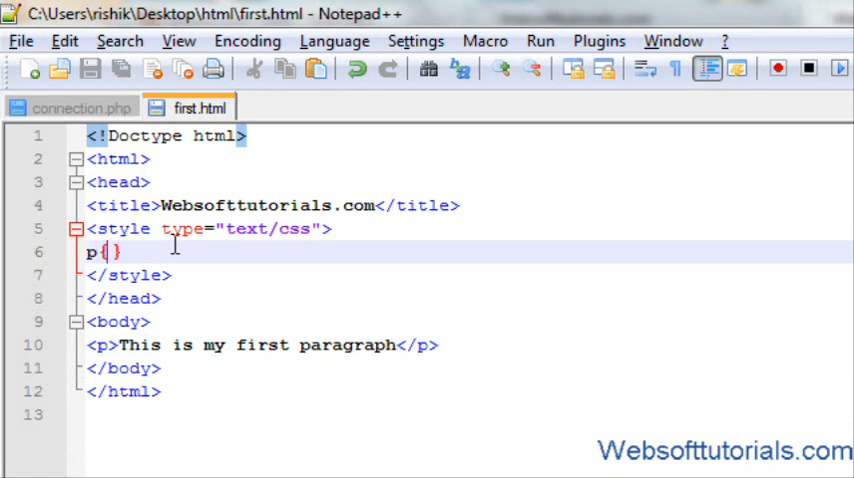
type("color")
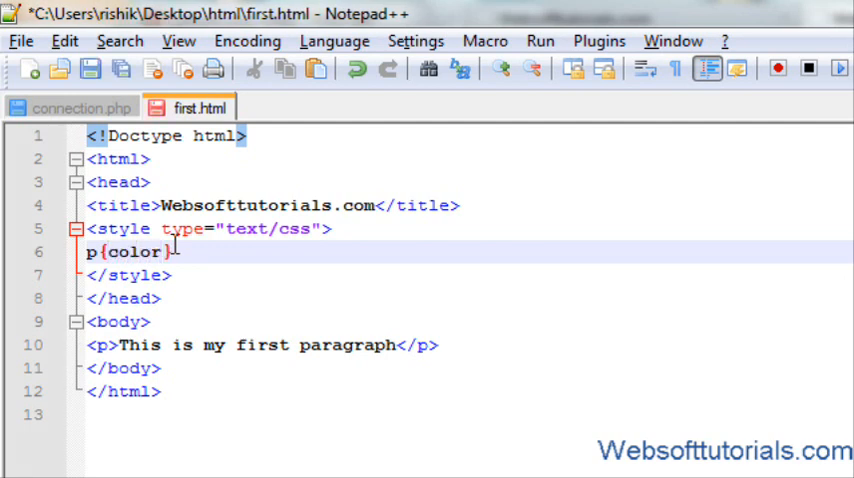
type(":")
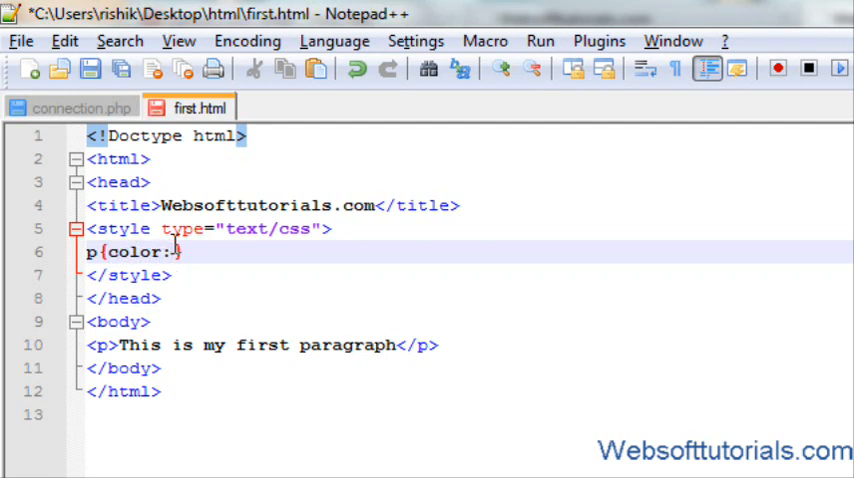
type("red;")
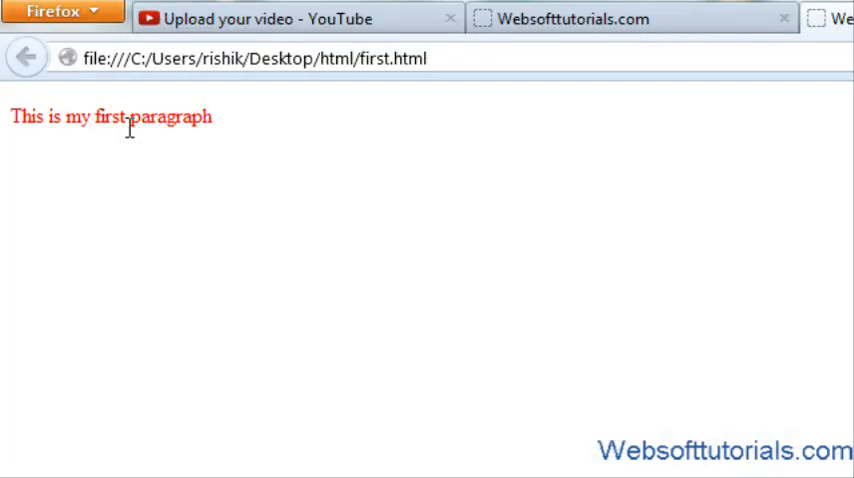
mouse_move(138, 144)
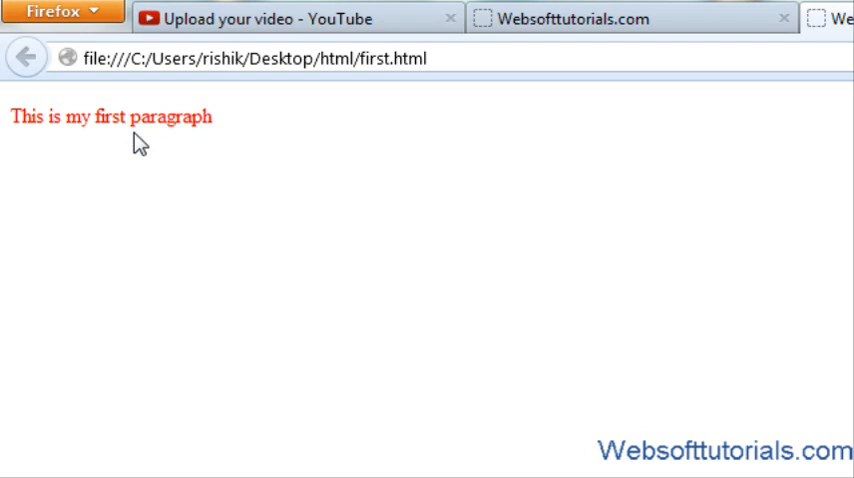
mouse_move(118, 122)
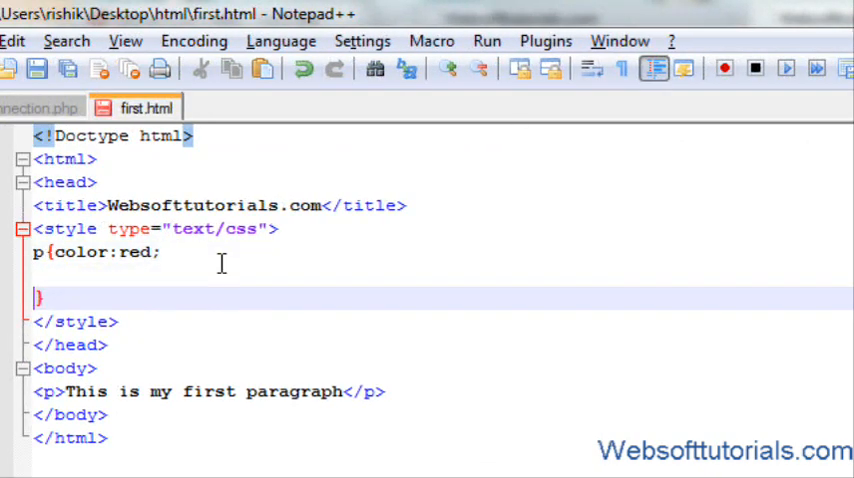
- Add a text-align property to the p rule, first center, then ending as left
type("text")
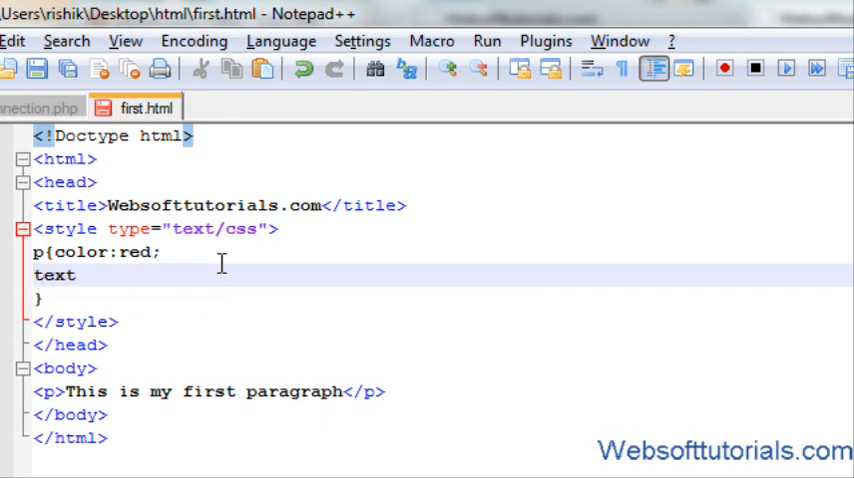
type("-li")
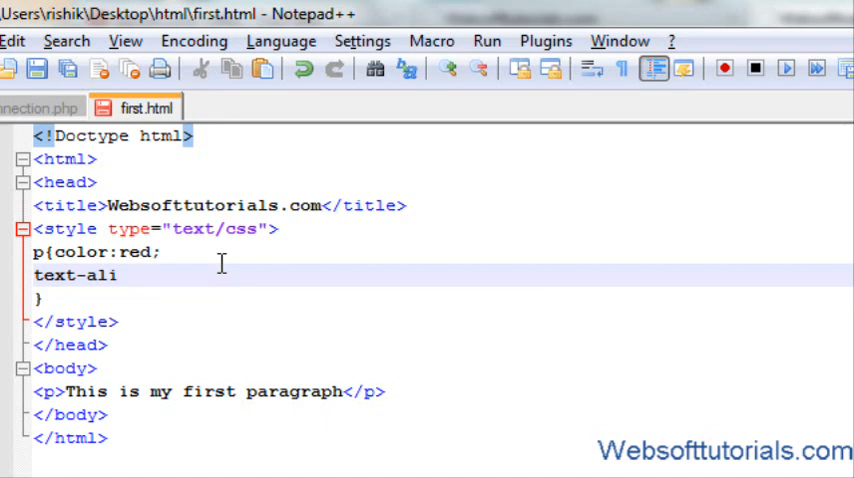
type("gn:cent")
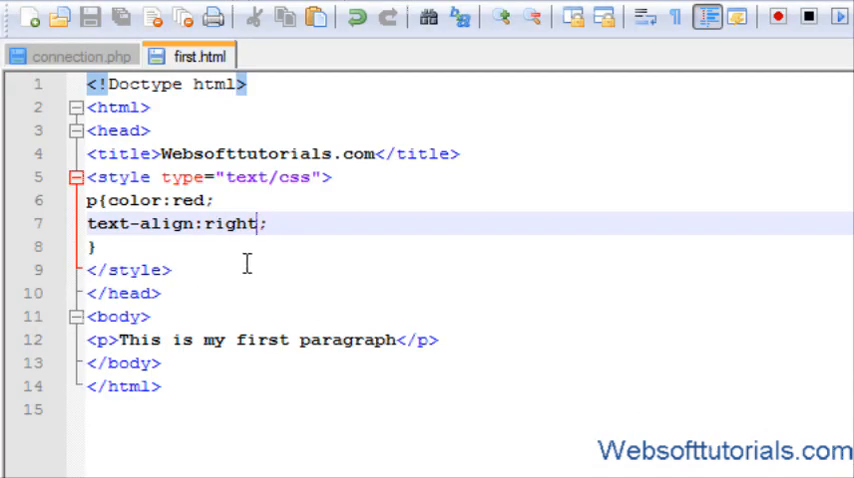
type("lef")
type("text")
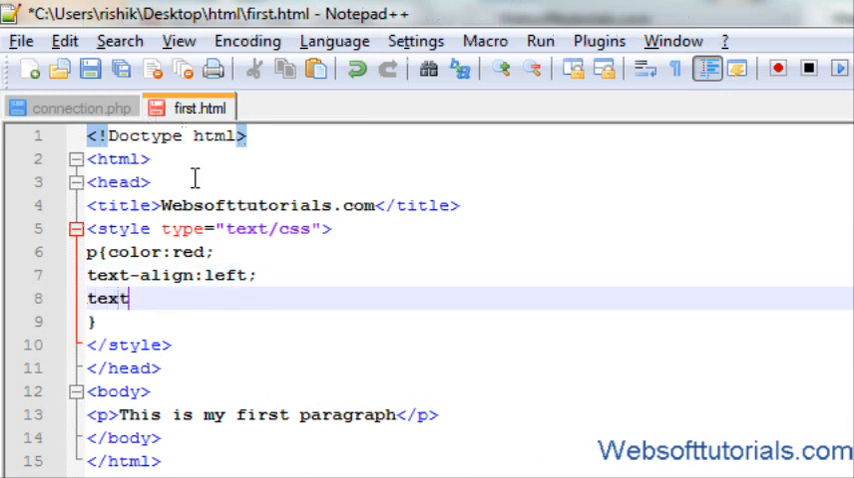
- Add text-decoration:underline; to the p rule and preview the underlined red paragraph
type("-")
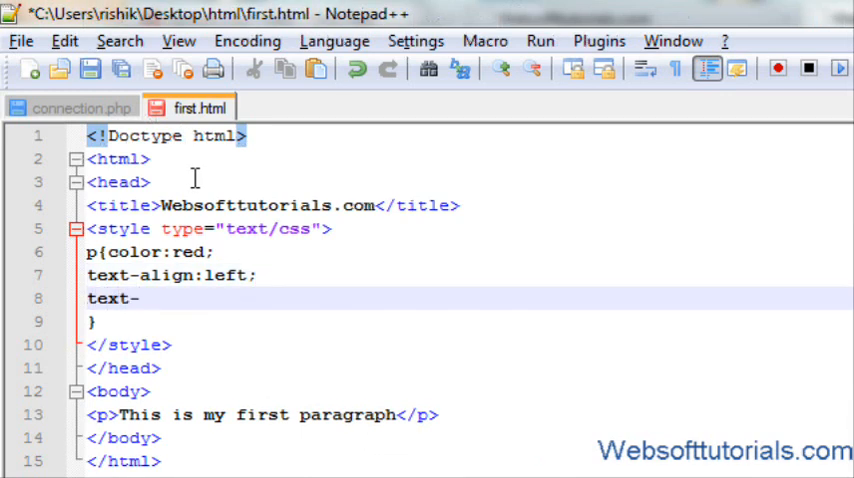
type("decortio")
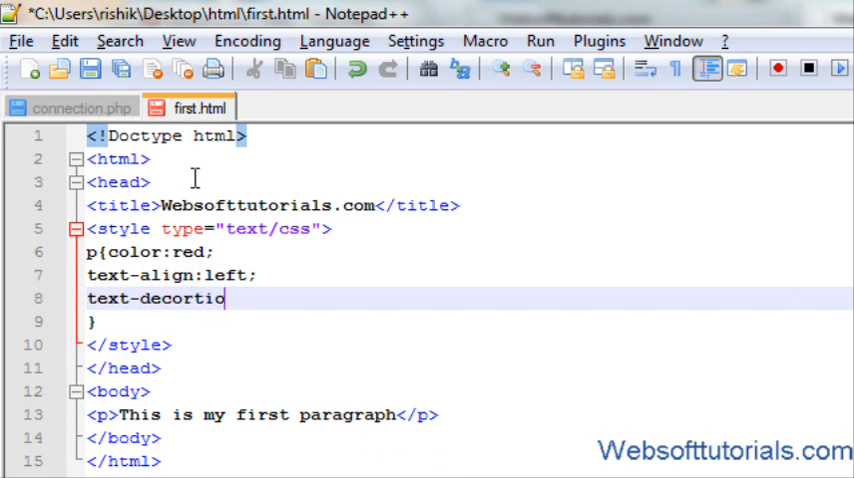
type(":u")
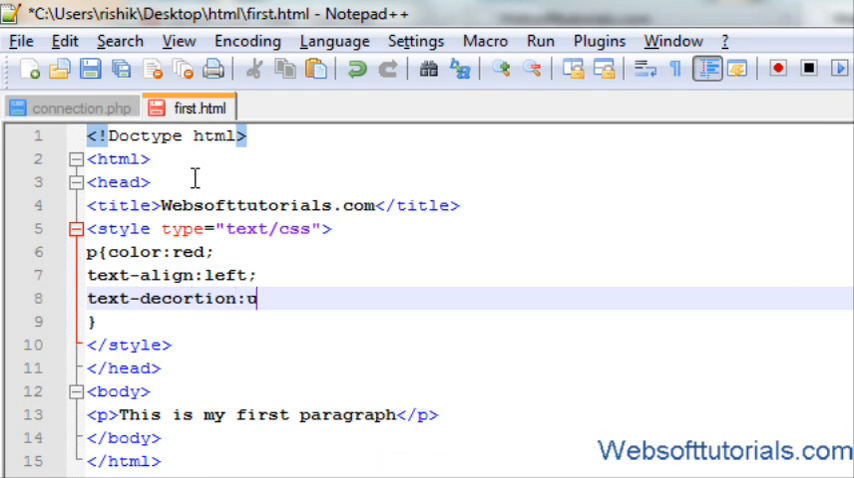
type("nderline")
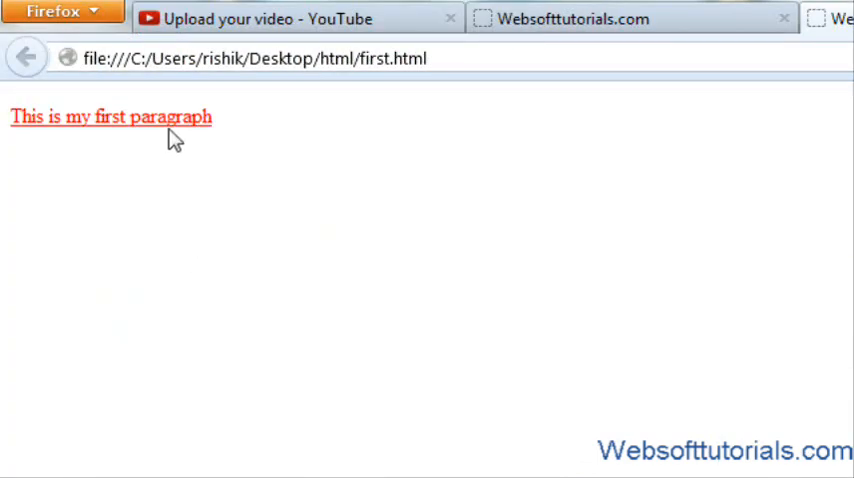
mouse_move(188, 140)
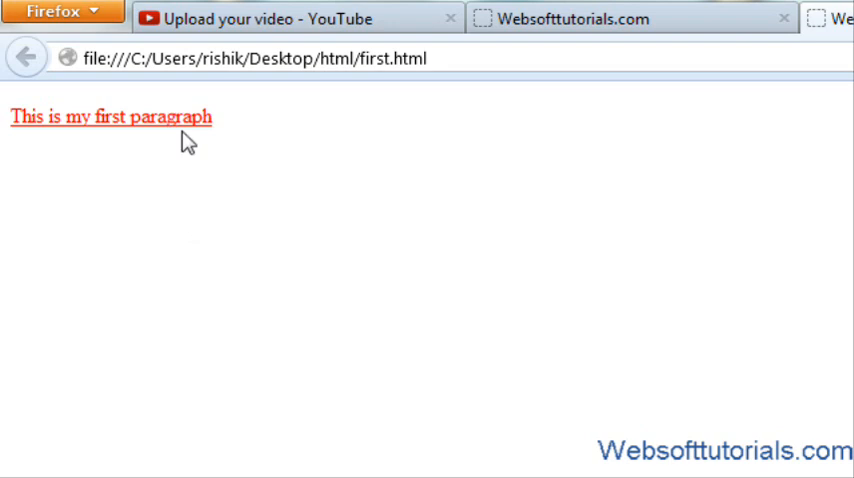
mouse_move(276, 240)
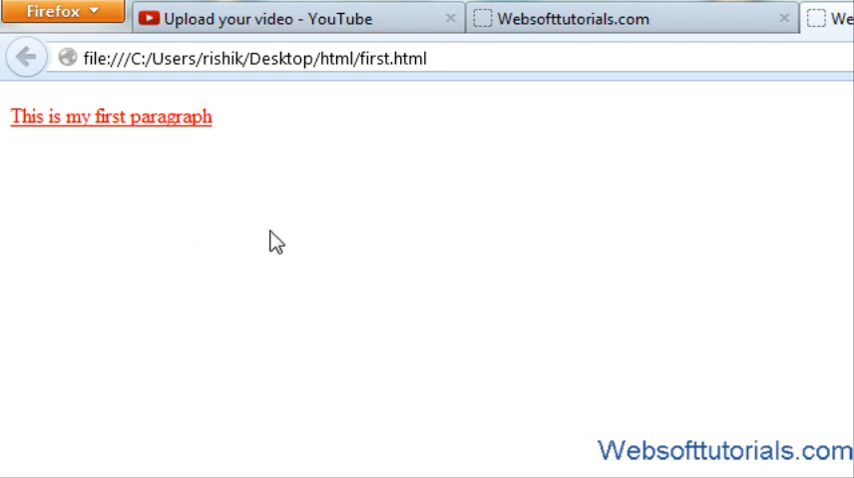
mouse_move(176, 188)
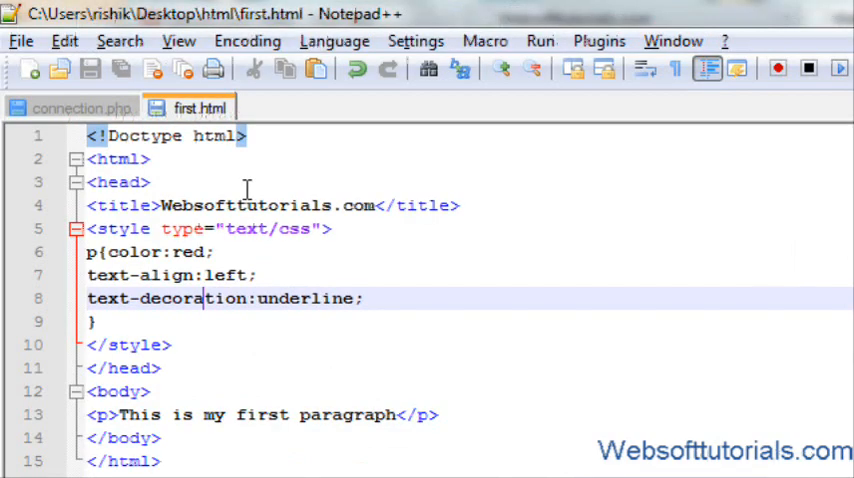
- Change the text-decoration value from underline to overline
double_click(304, 298)
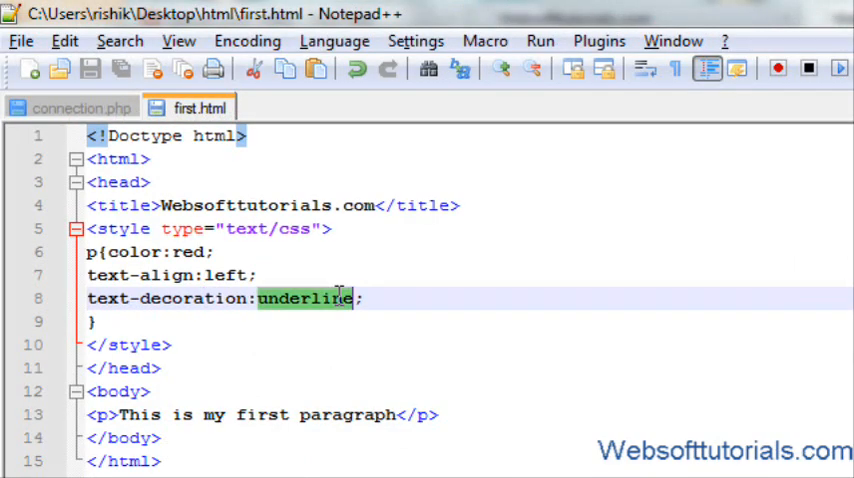
type("over")
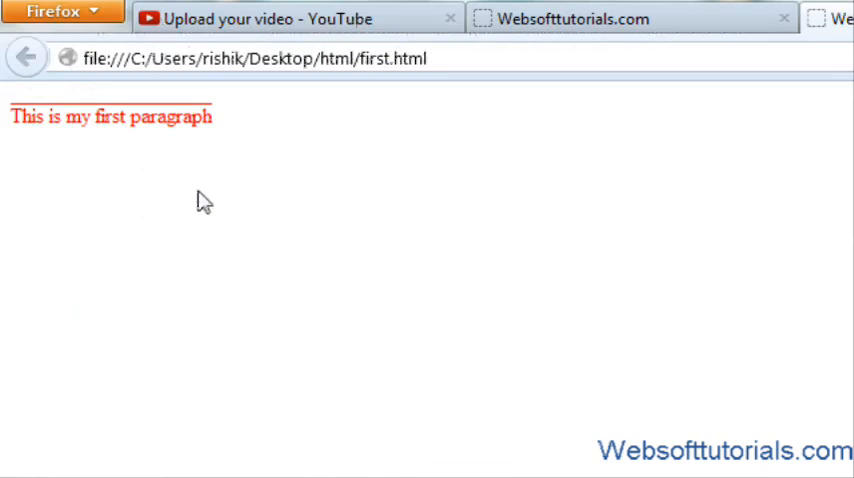
mouse_move(228, 116)
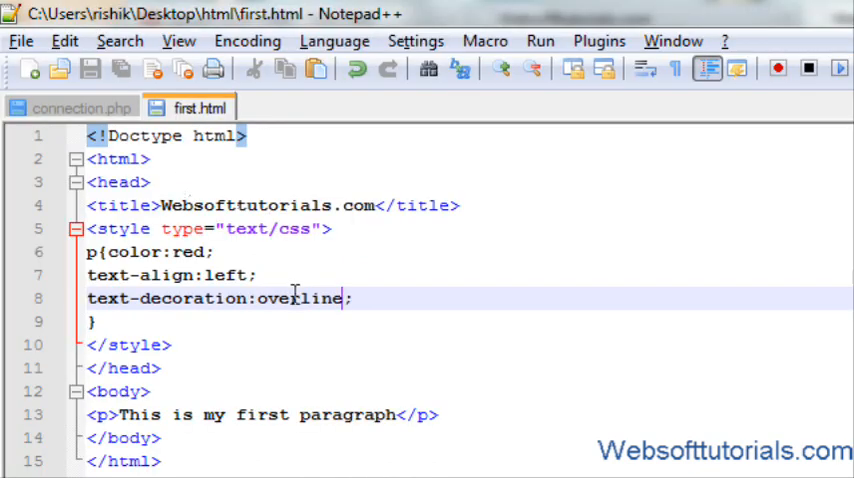
- Try text-decoration values line-through and then blink on the paragraph
type("lin")
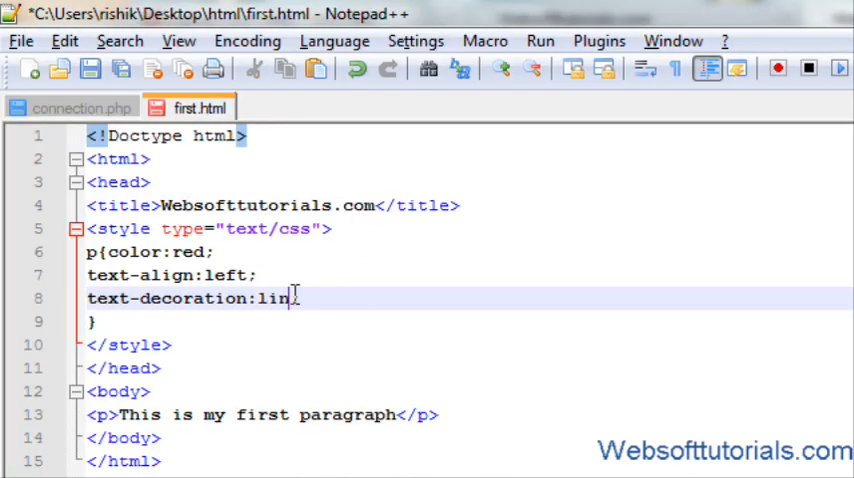
type("e-throu")
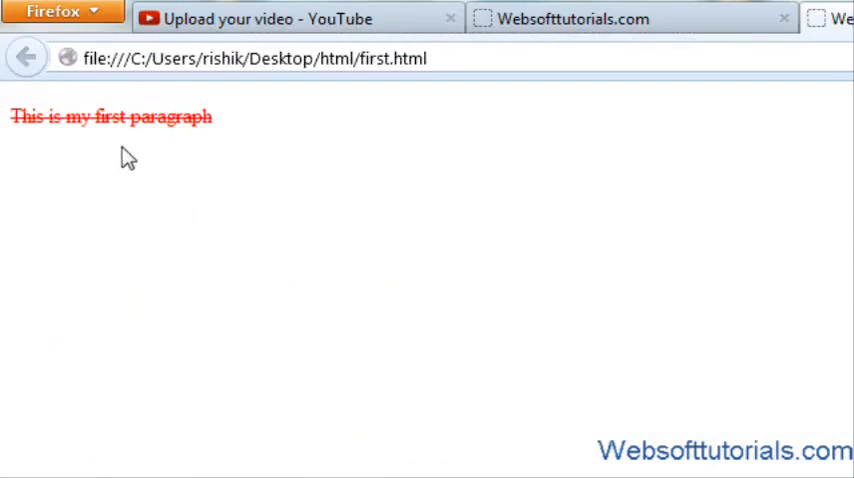
mouse_move(108, 140)
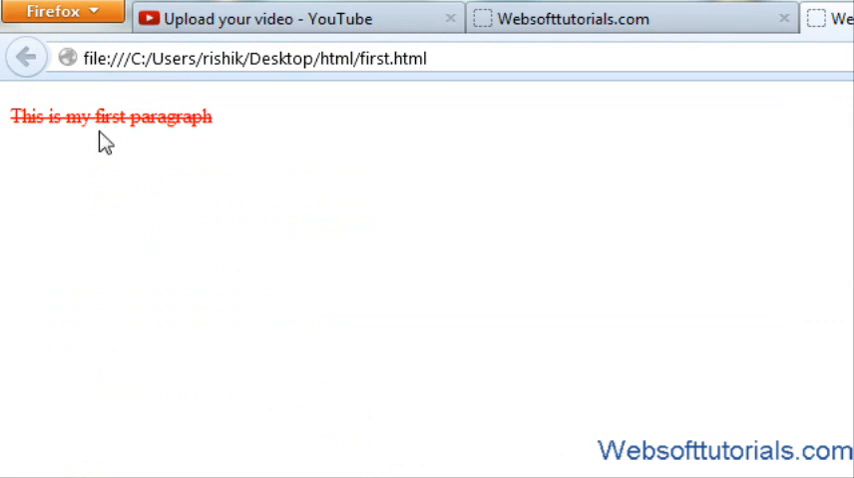
mouse_move(138, 148)
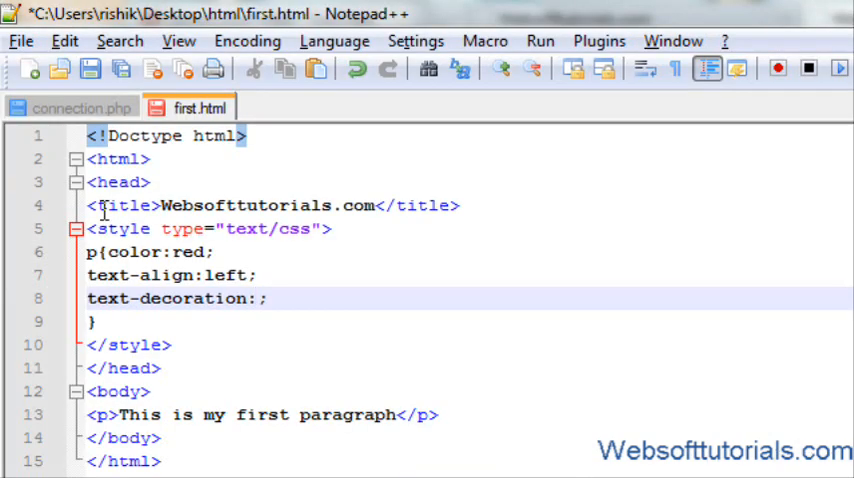
type("blick")
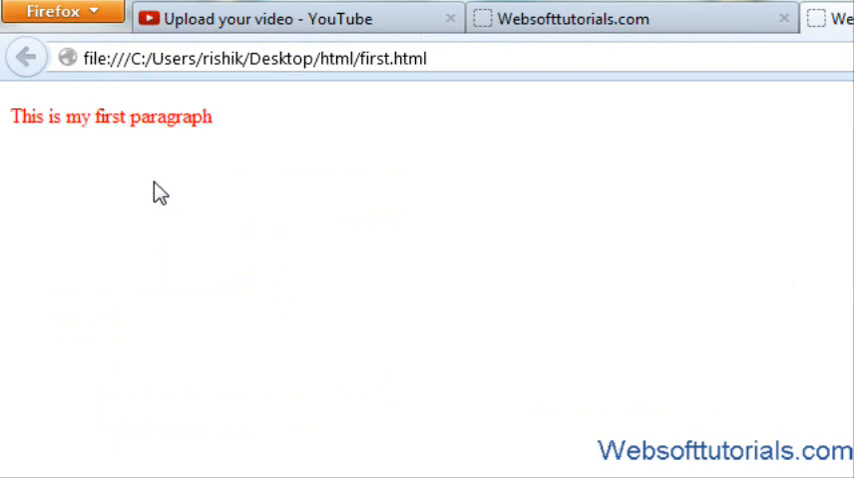
mouse_move(156, 164)
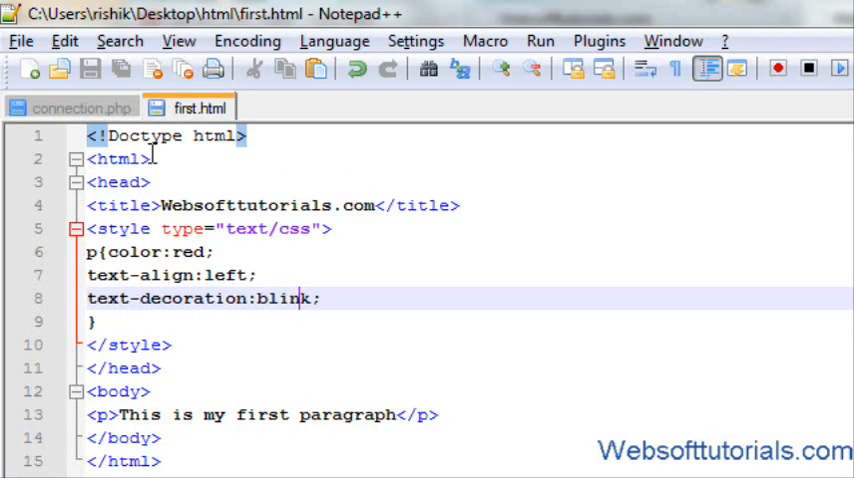
- Remove the text-decoration line from the p rule entirely
double_click(284, 298)
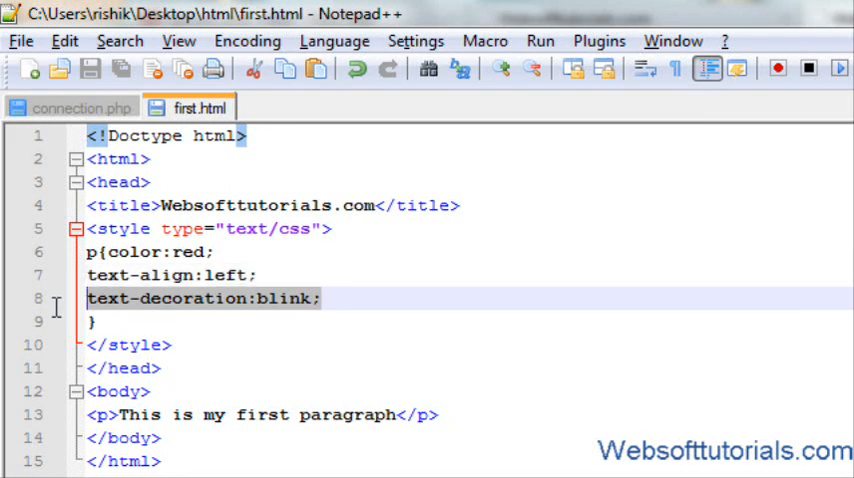
key("Delete")
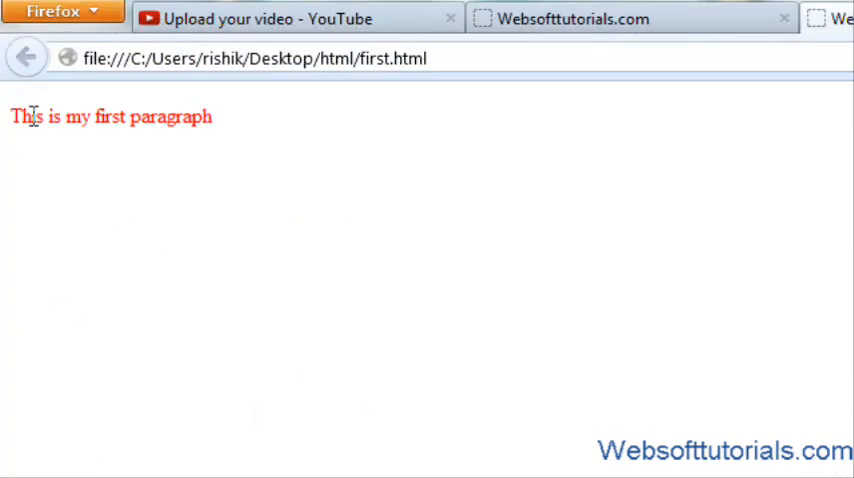
mouse_move(196, 118)
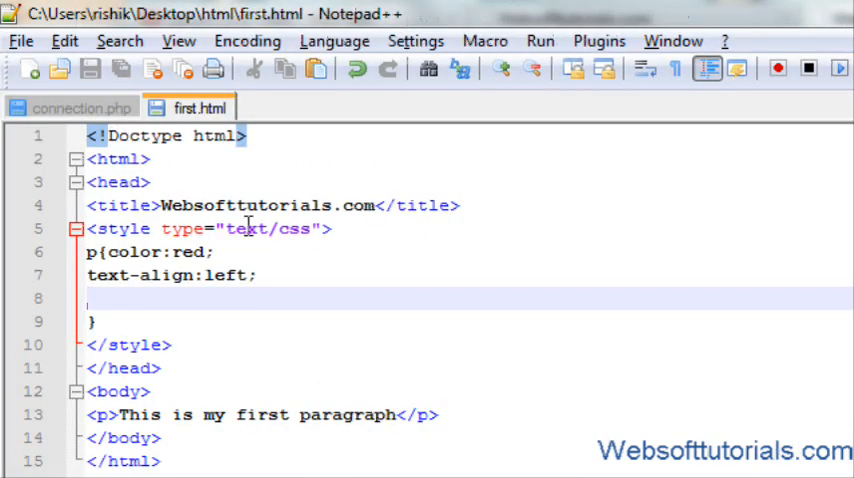
- Add text-transform to the p rule, trying uppercase then settling on lowercase
type("text-t")
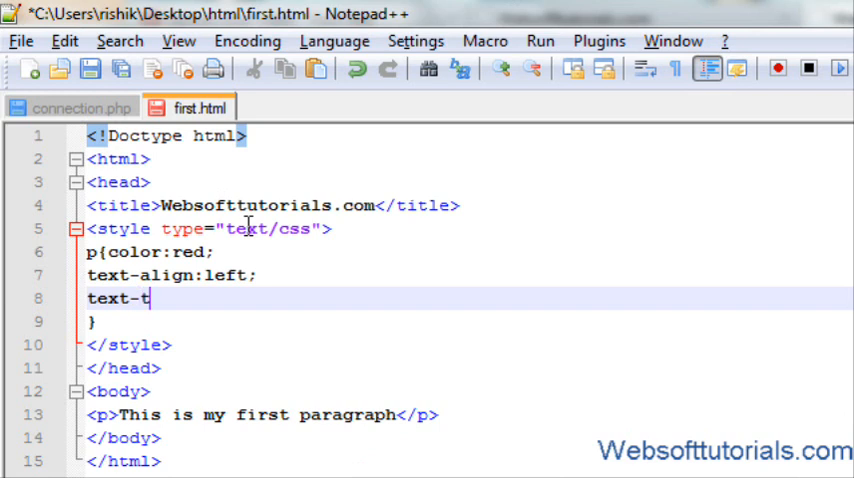
type("rans")
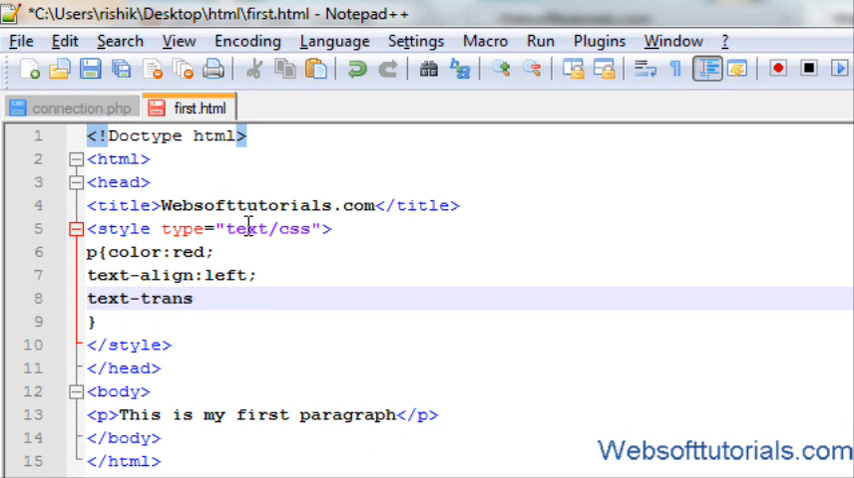
type("form:")
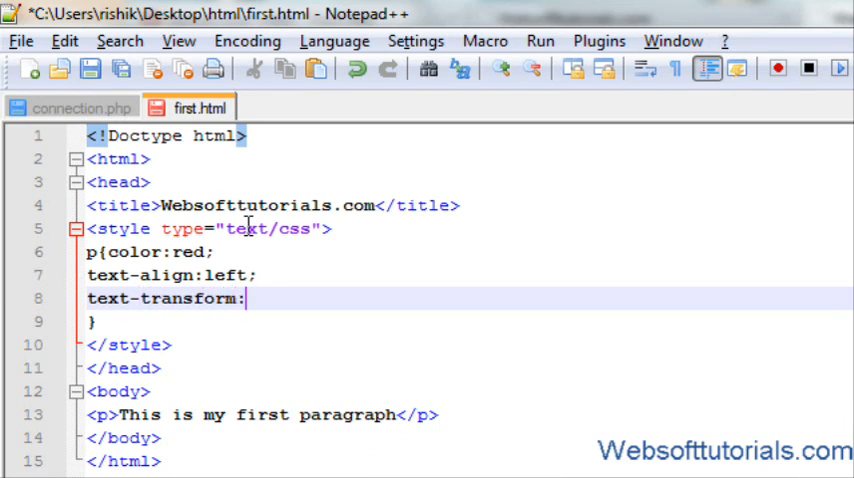
type("upp")
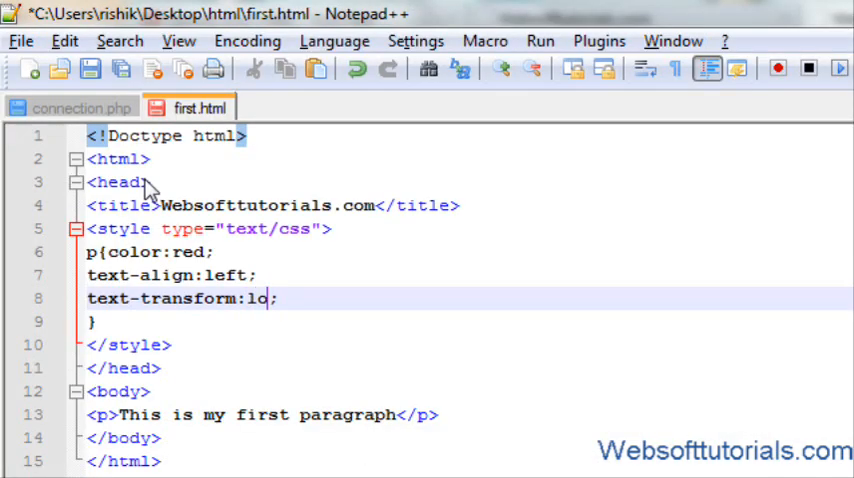
type("wecase")
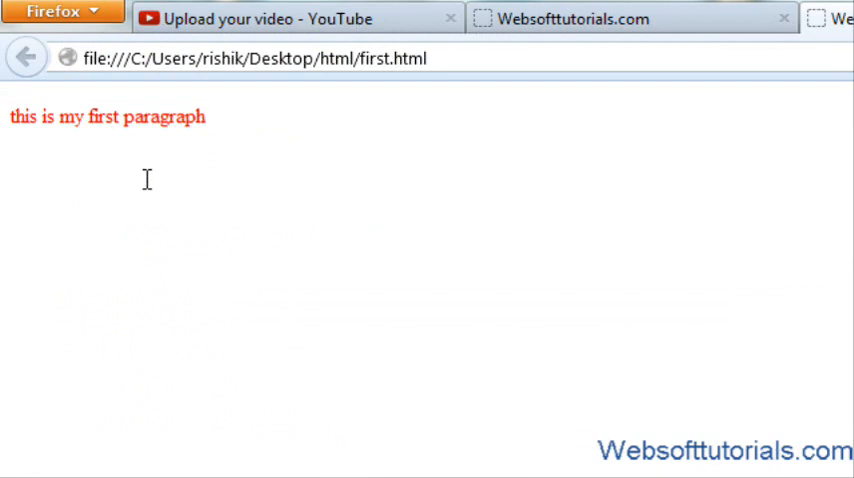
mouse_move(26, 126)
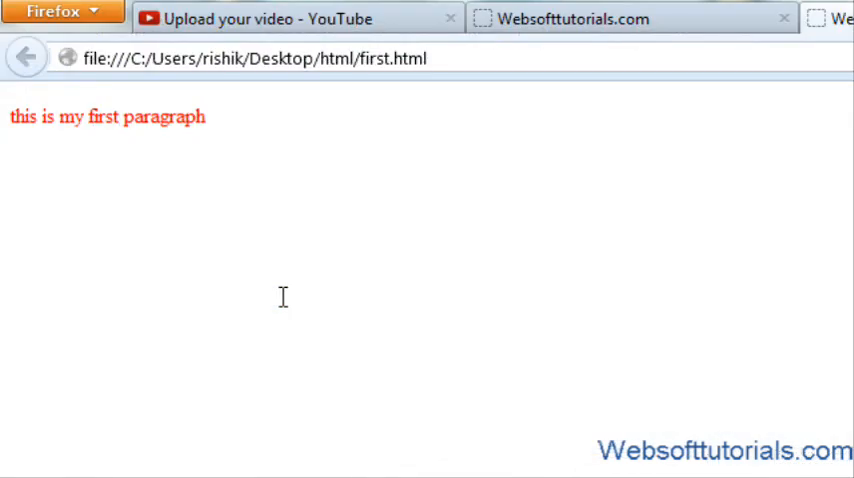
mouse_move(100, 128)
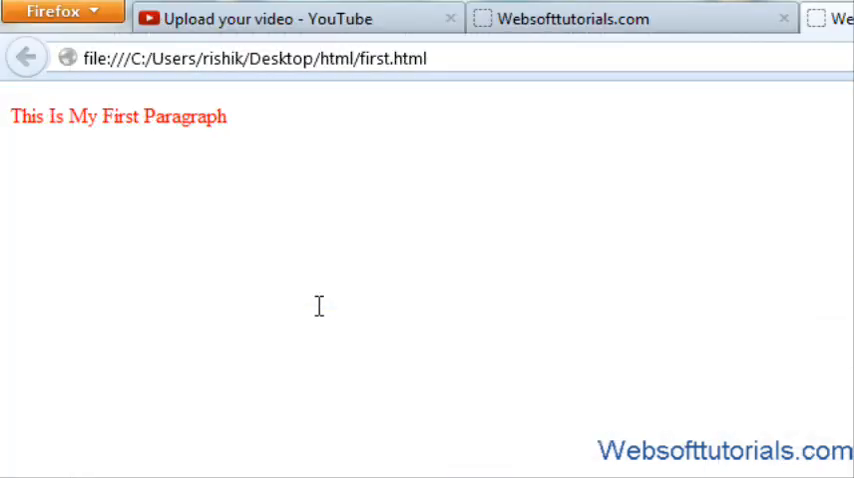
mouse_move(176, 156)
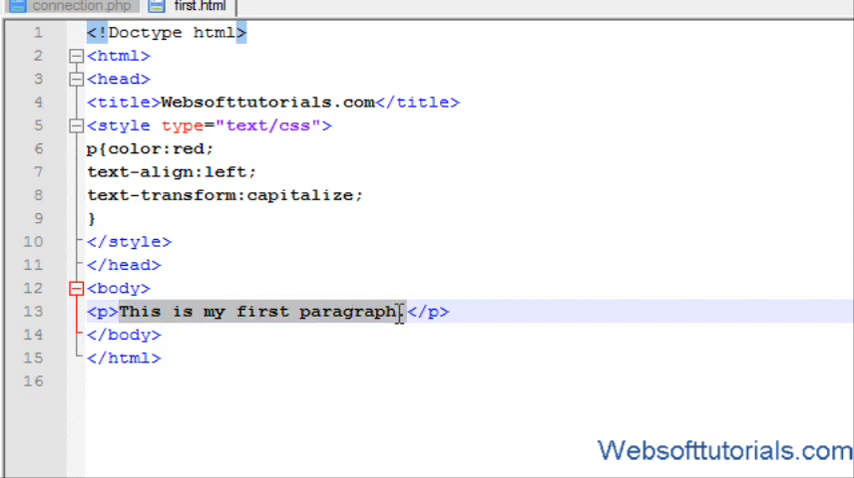
- Repeat "This is my first paragraph." many times so the paragraph wraps over several lines
type("This is my first paragraph.")
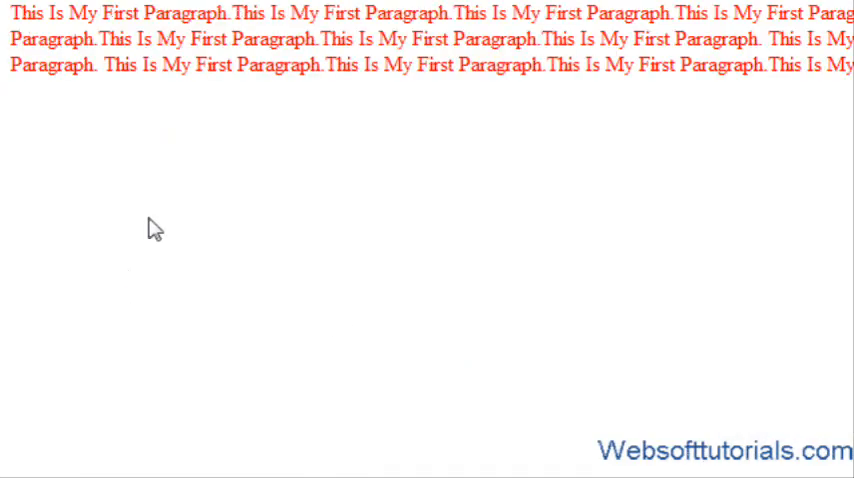
mouse_move(192, 172)
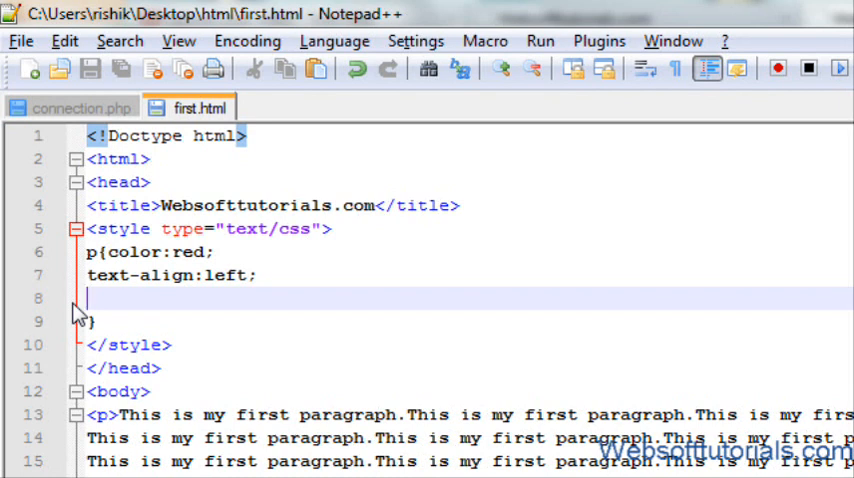
- Add text-indent:50px; to the p rule in place of the text-transform line
type("text-")
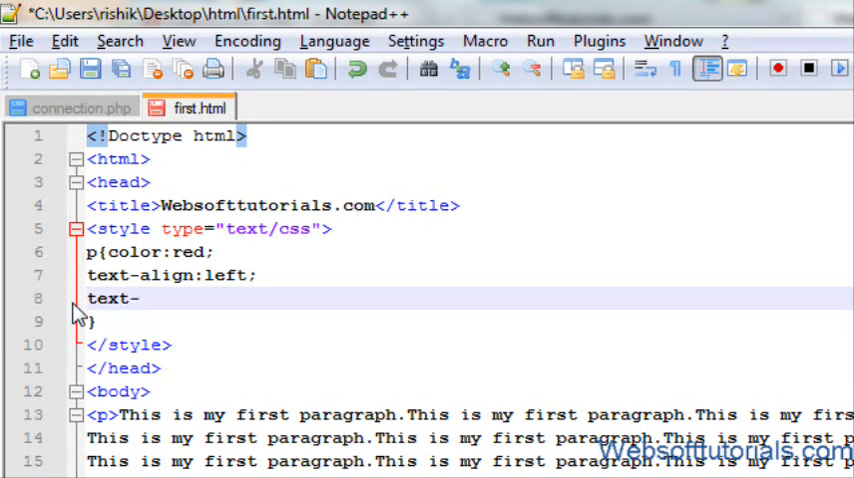
type("indent")
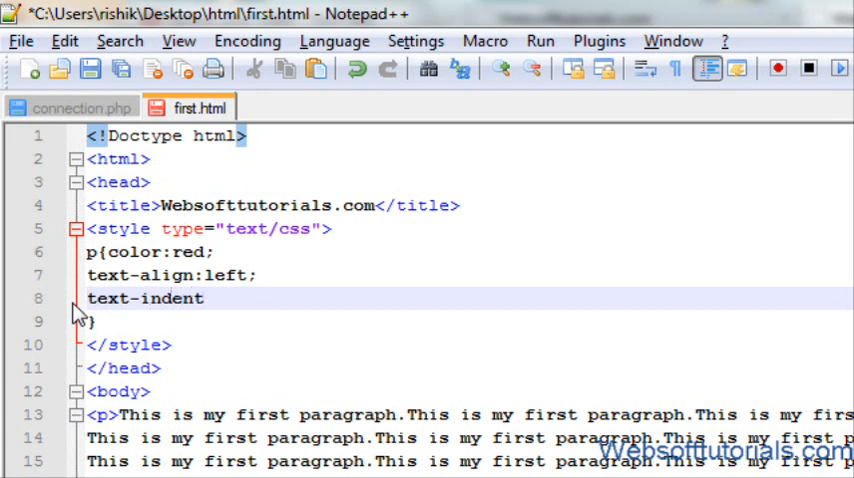
type(":50px;")
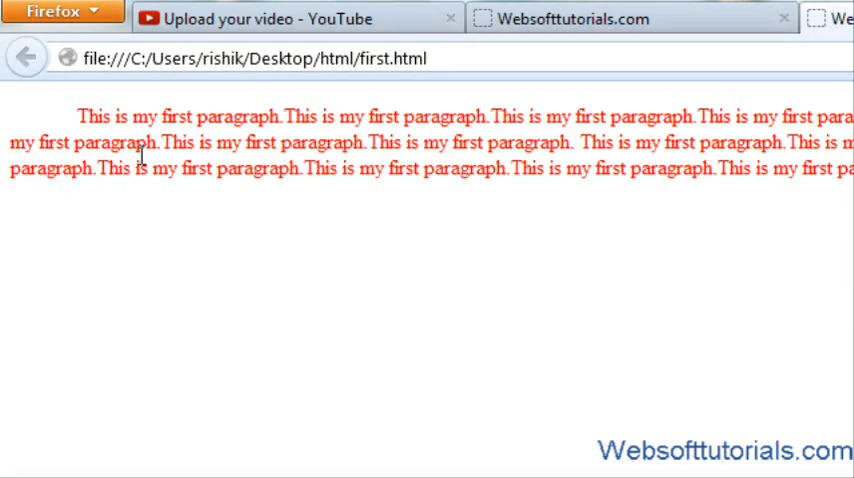
mouse_move(64, 130)
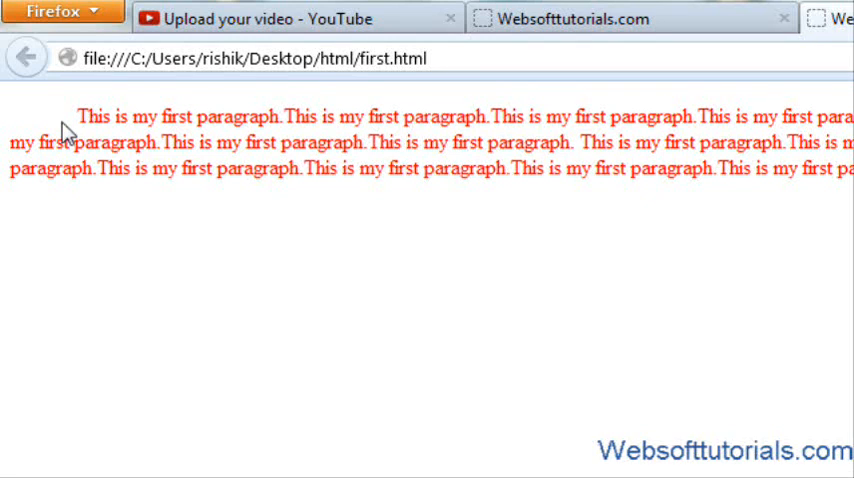
mouse_move(80, 124)
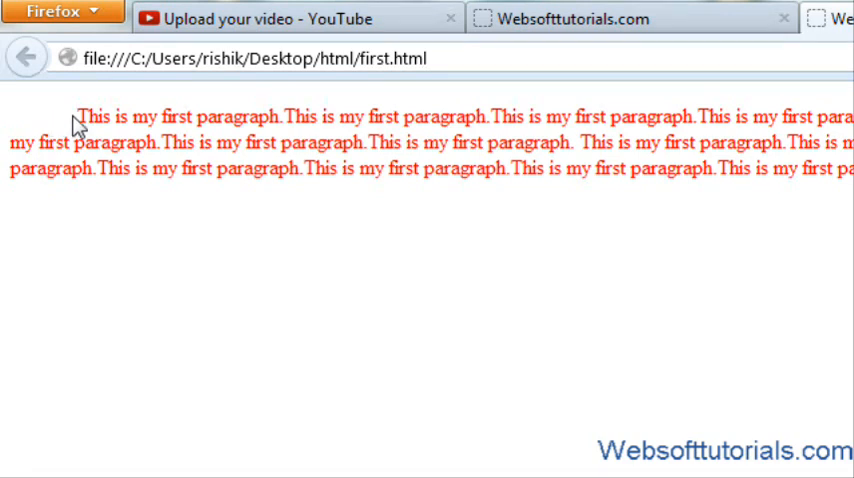